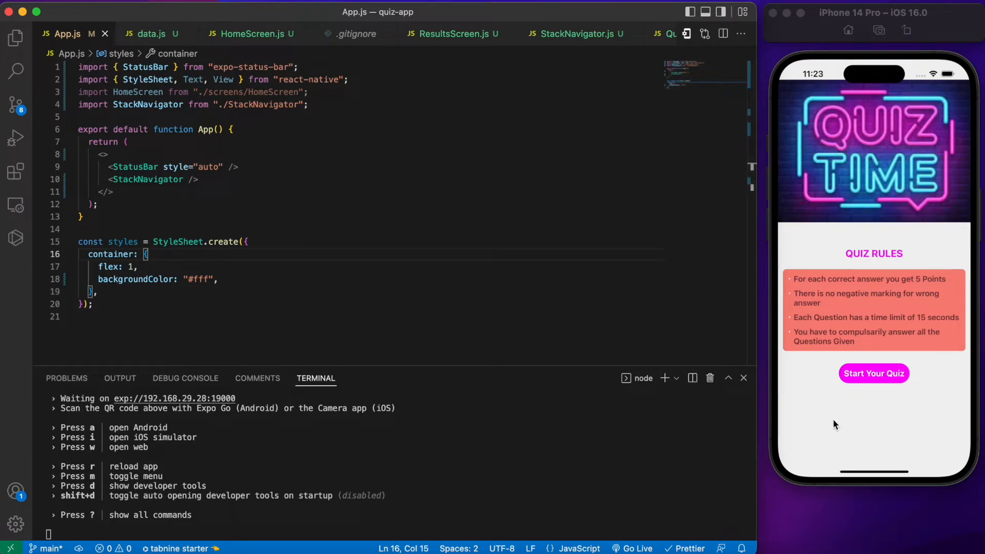
pyautogui.moveTo(871, 352)
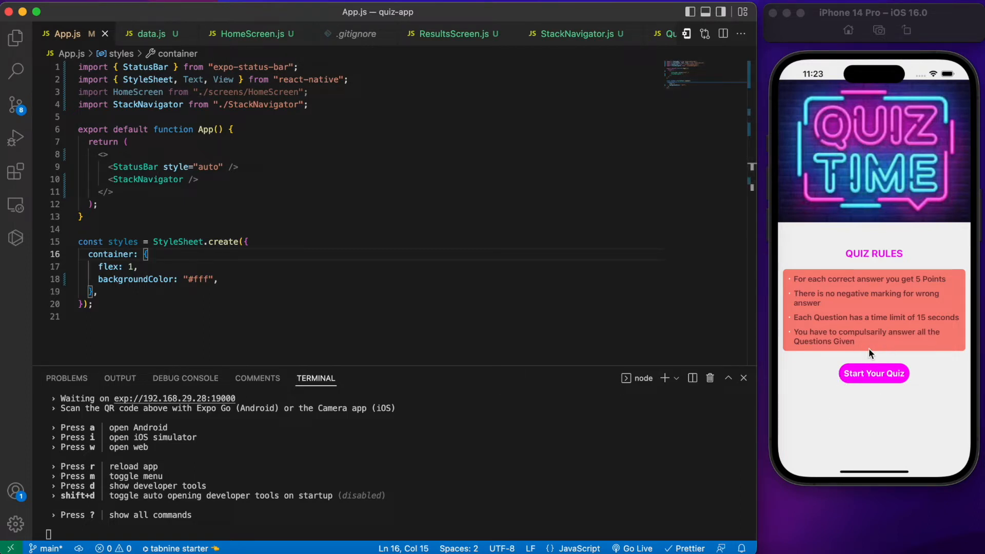
pyautogui.moveTo(876, 400)
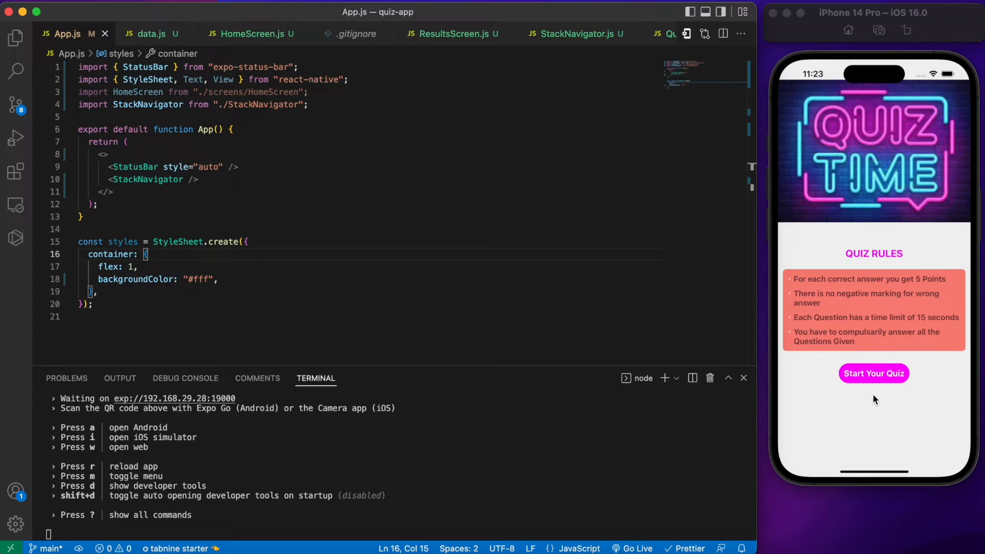
# - Start the quiz so the first question about Indonesia's continent appears
pyautogui.click(873, 374)
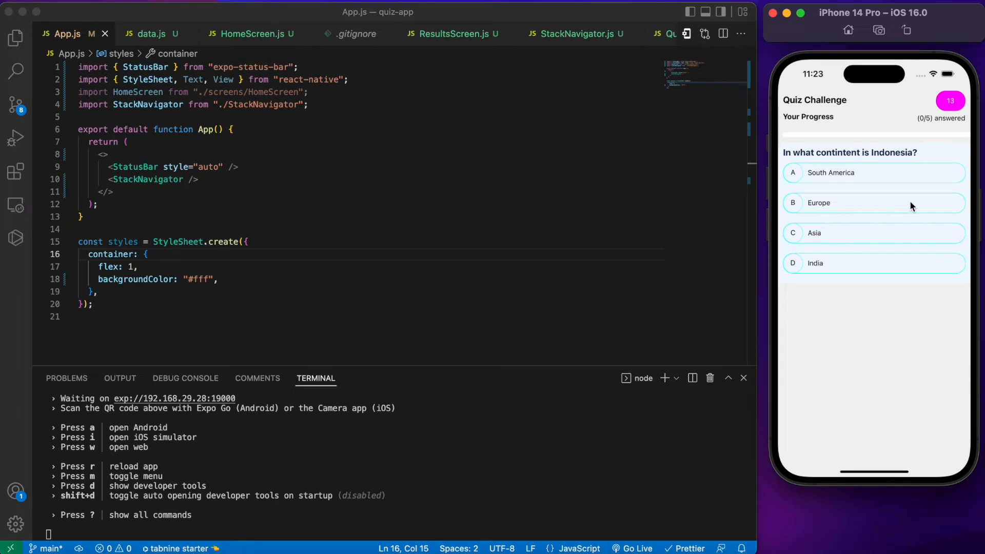
pyautogui.moveTo(903, 228)
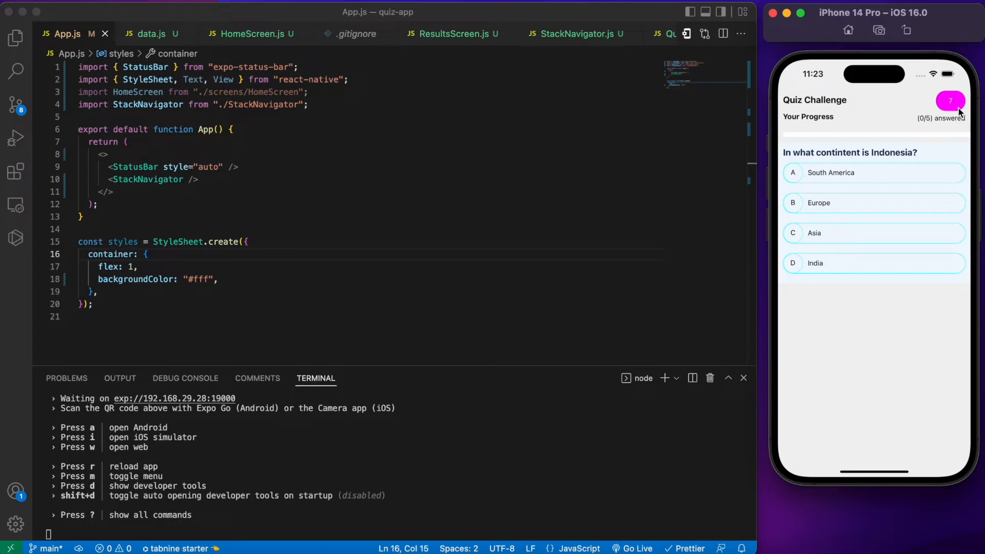
pyautogui.moveTo(899, 184)
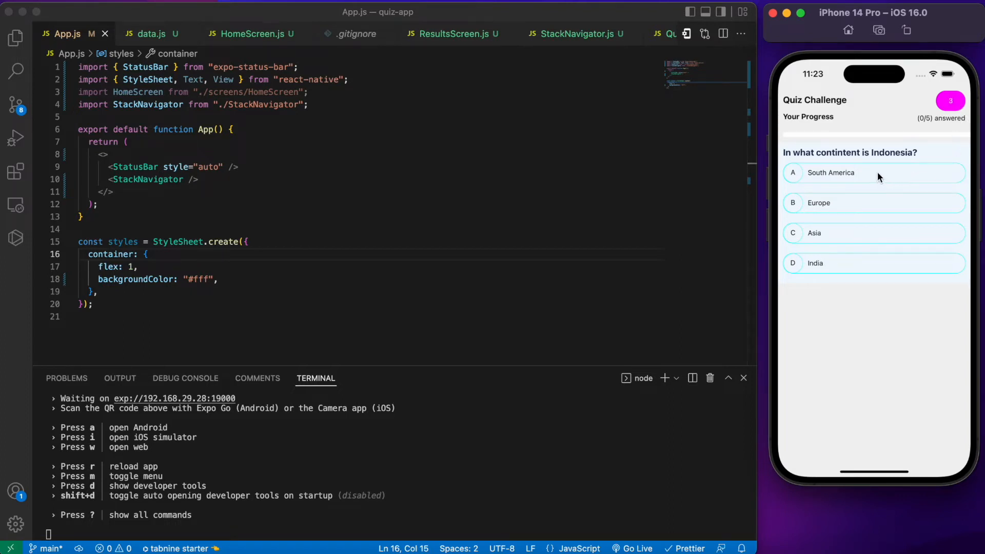
# - Answer South America for the Indonesia question and advance to the population density question
pyautogui.click(873, 173)
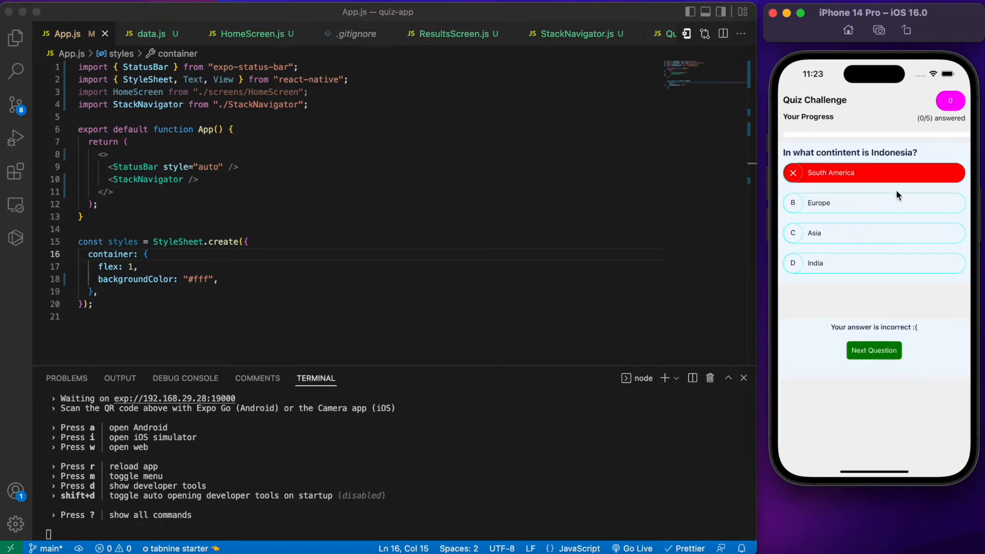
pyautogui.click(872, 350)
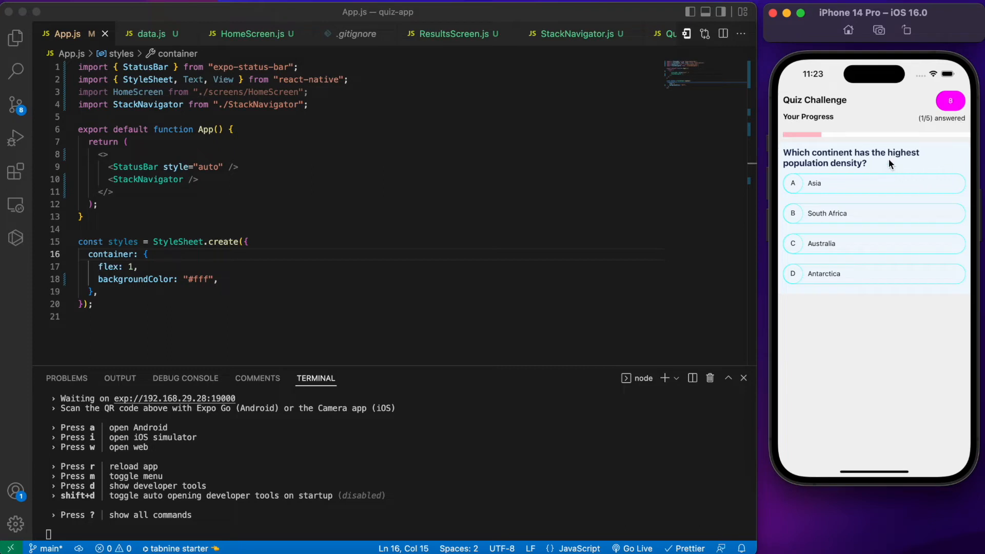
pyautogui.moveTo(873, 191)
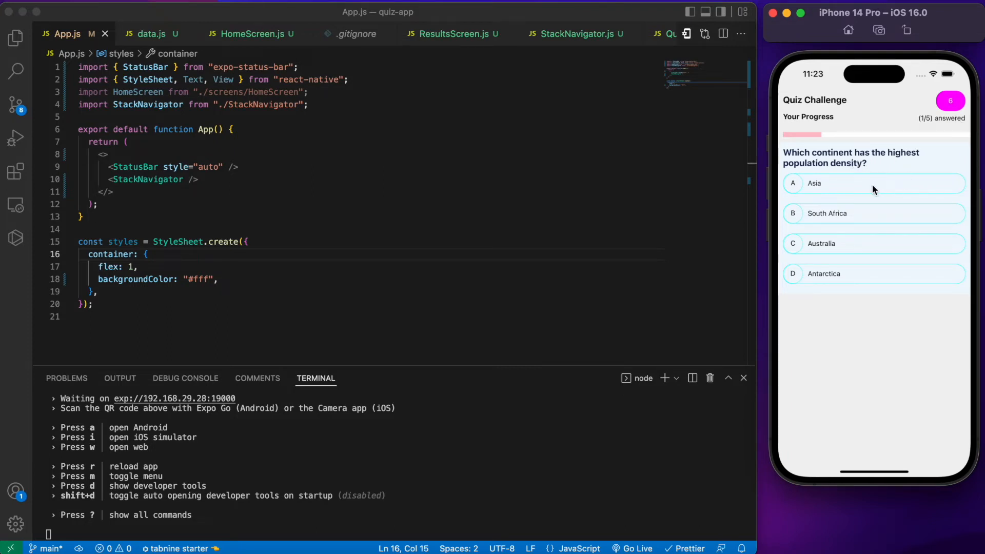
# - Answer Asia for population density and 20 for 5X5, reaching the square root of 169 question
pyautogui.click(873, 182)
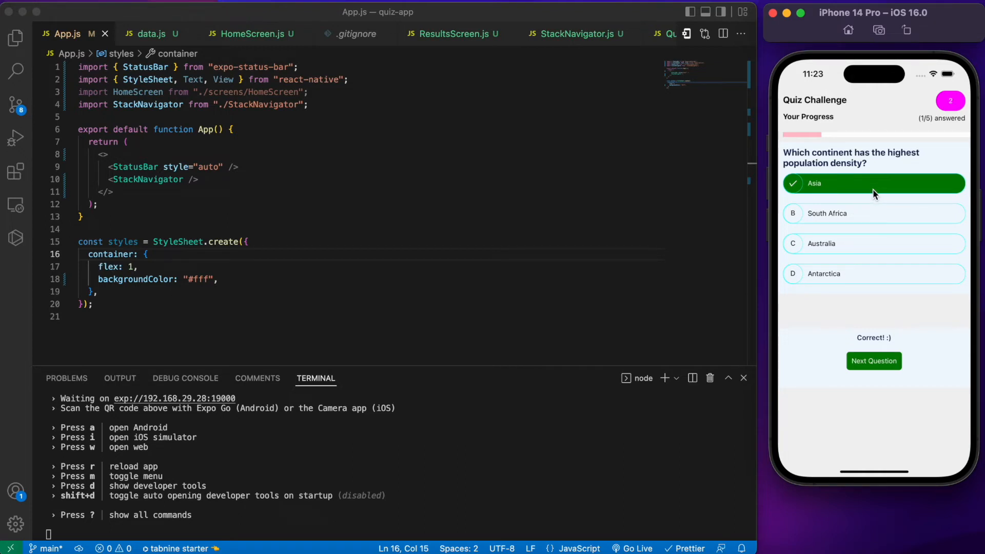
pyautogui.moveTo(883, 355)
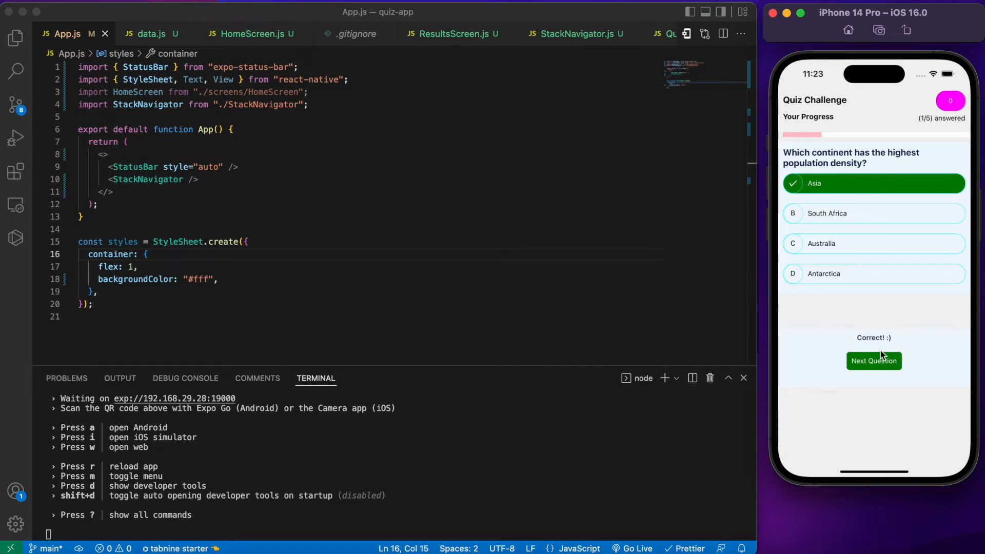
pyautogui.click(873, 360)
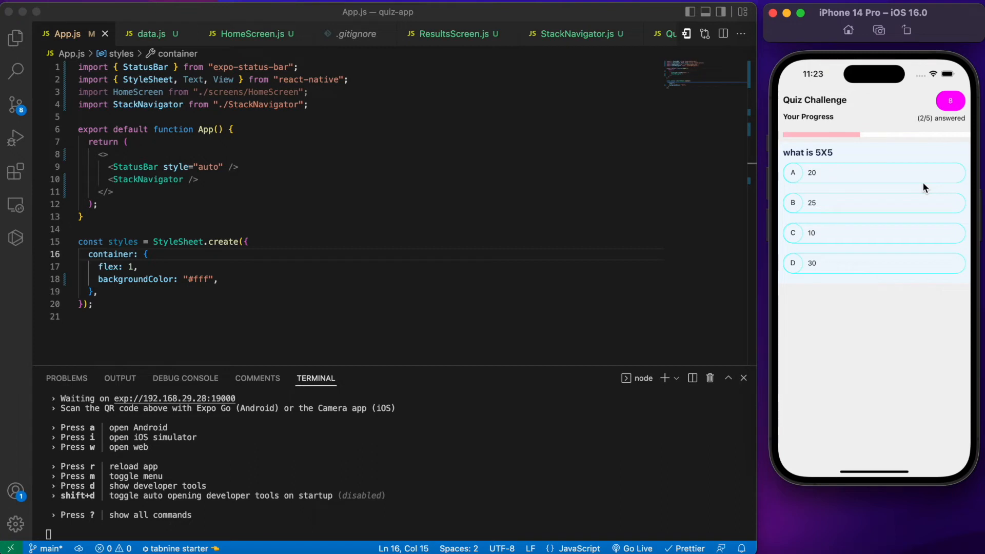
pyautogui.click(873, 172)
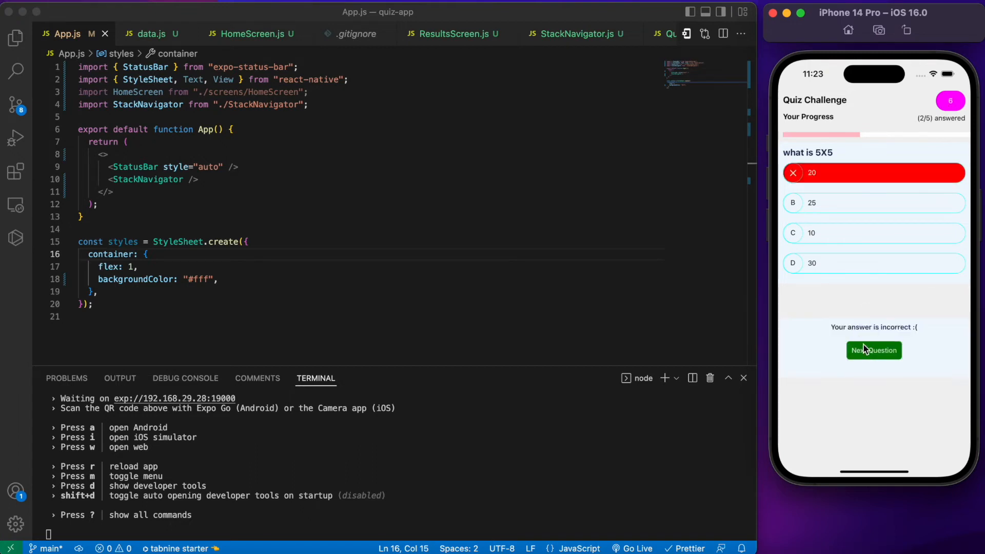
pyautogui.click(873, 350)
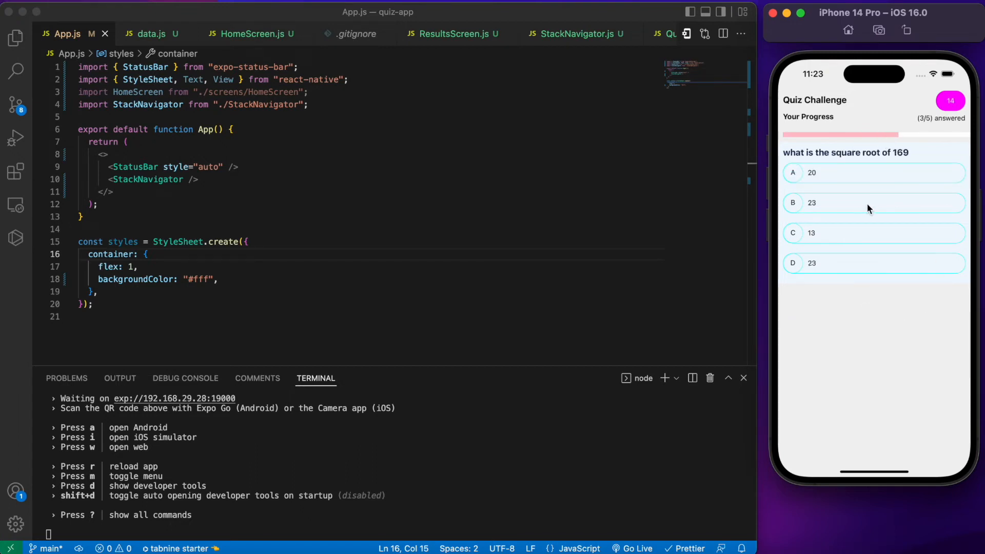
# - Answer 13 for the square root of 169, then Pacific Ocean for the smallest ocean
pyautogui.click(874, 233)
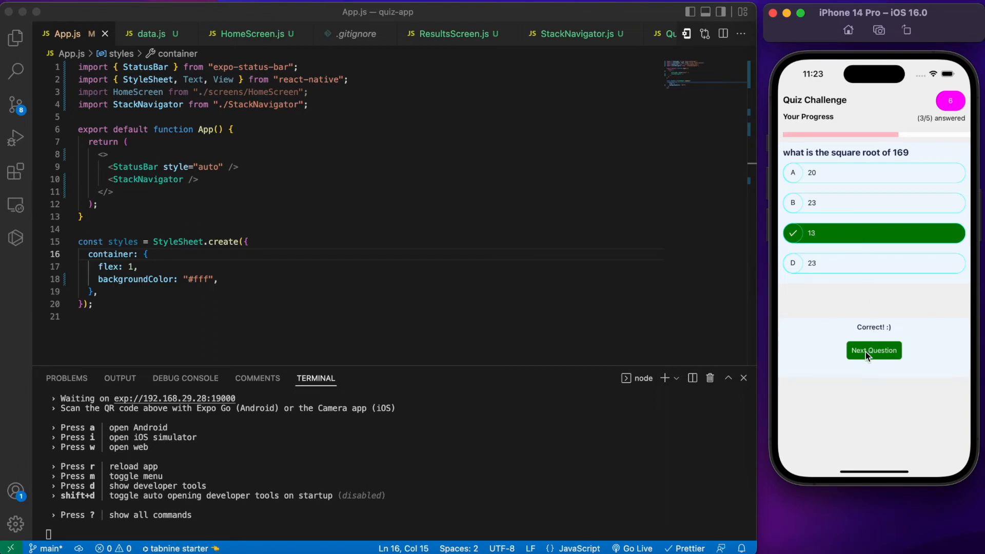
pyautogui.click(874, 349)
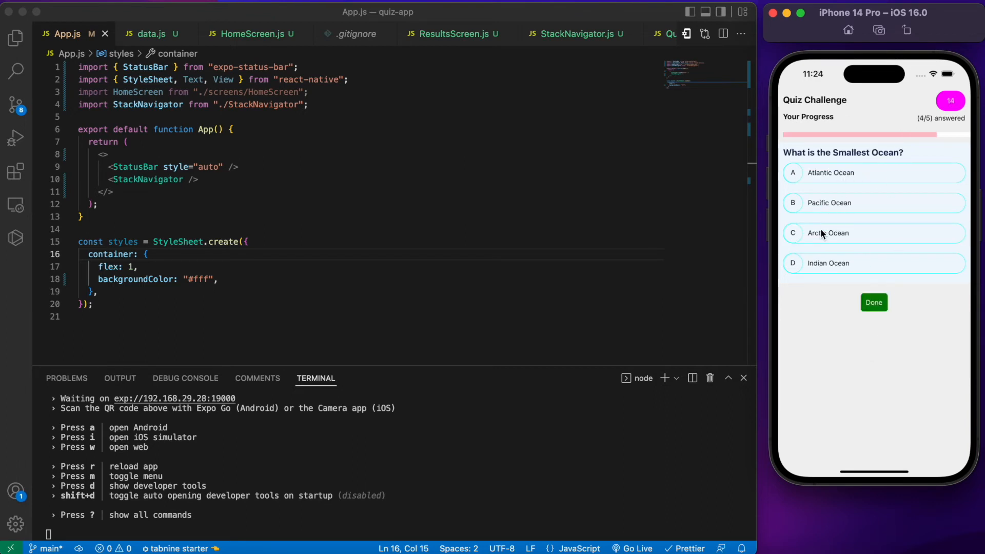
pyautogui.click(874, 202)
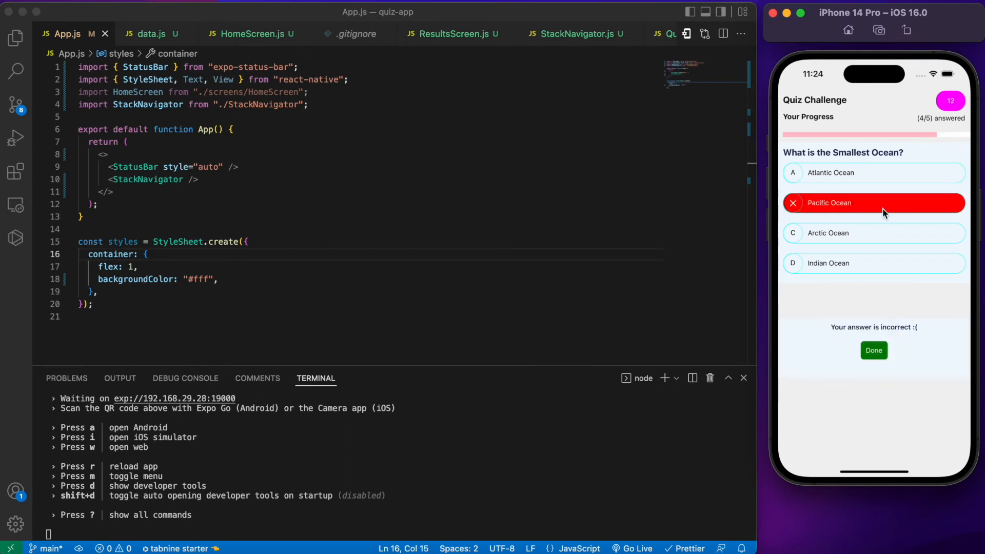
pyautogui.moveTo(889, 320)
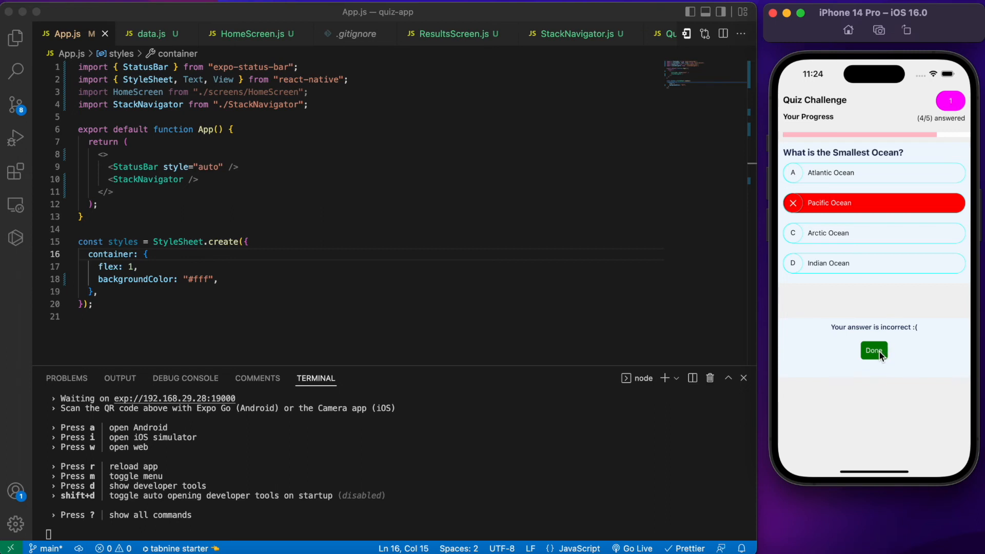
# - Finish the quiz to show the results summary with a score of 20
pyautogui.click(873, 350)
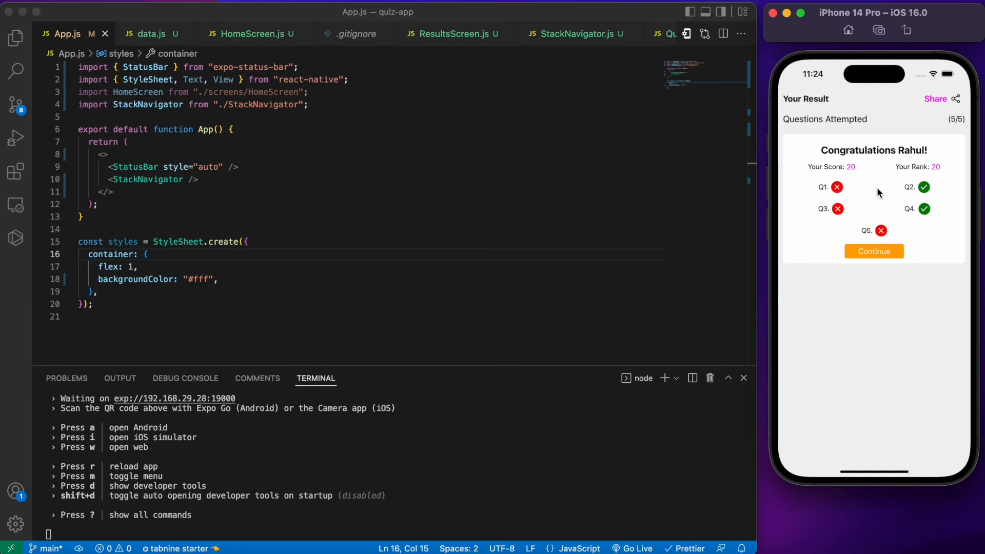
pyautogui.moveTo(853, 201)
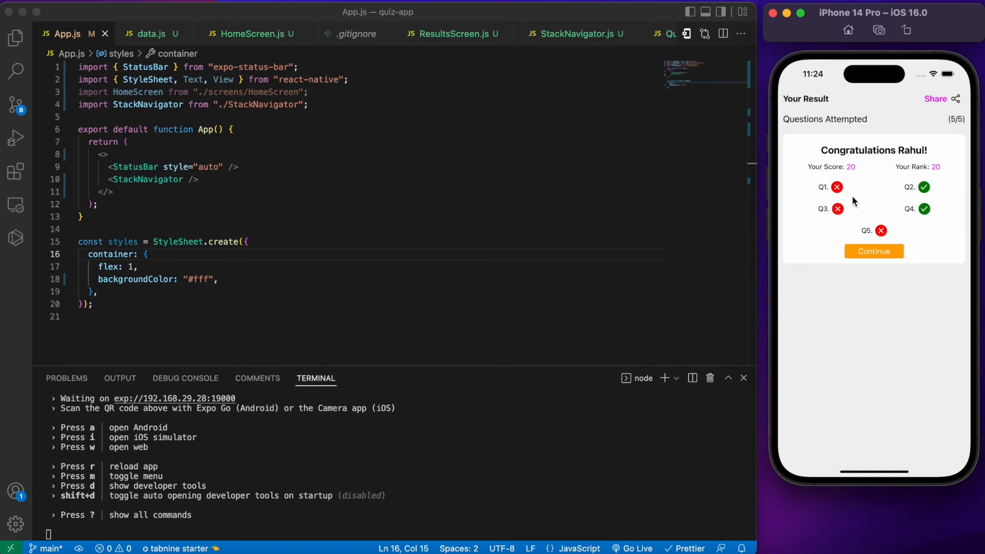
pyautogui.moveTo(844, 197)
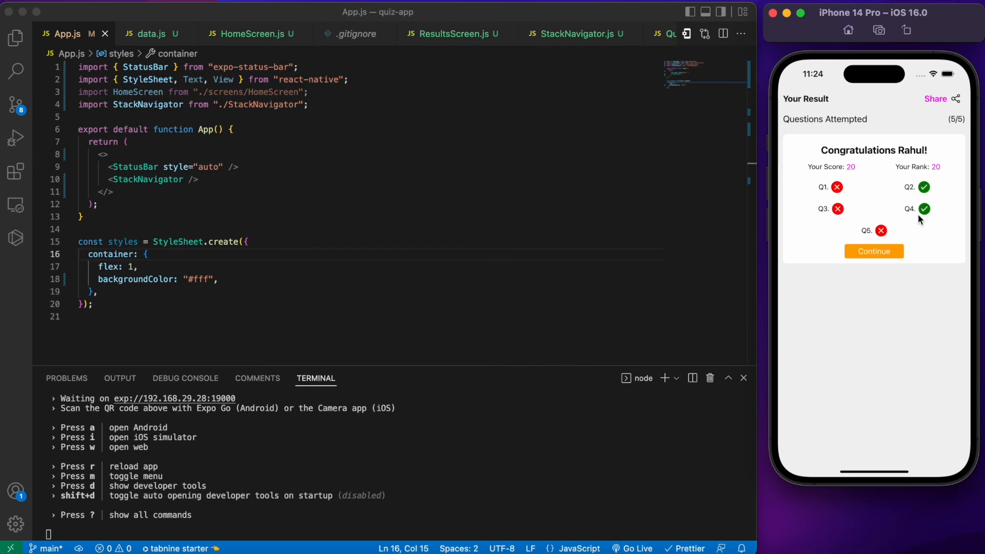
pyautogui.moveTo(914, 266)
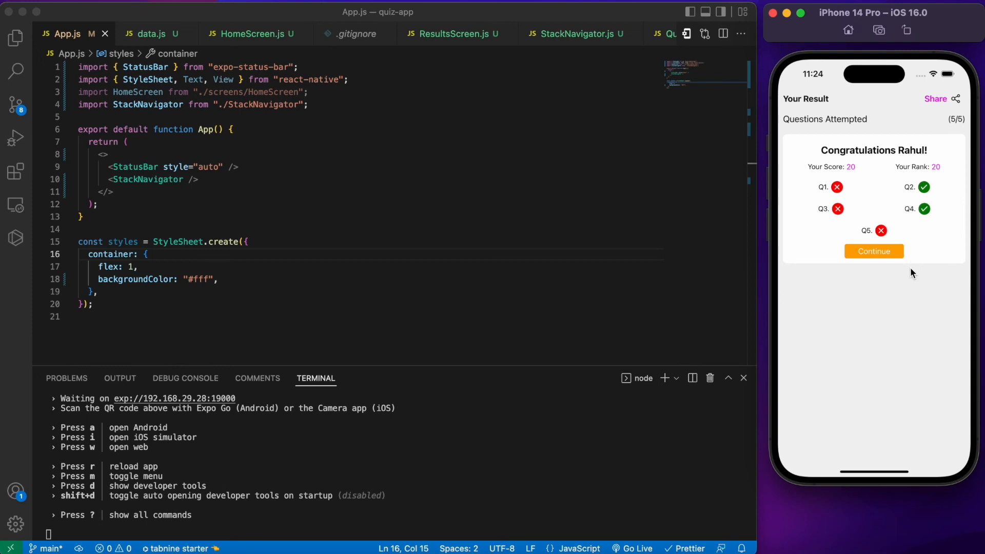
pyautogui.moveTo(893, 298)
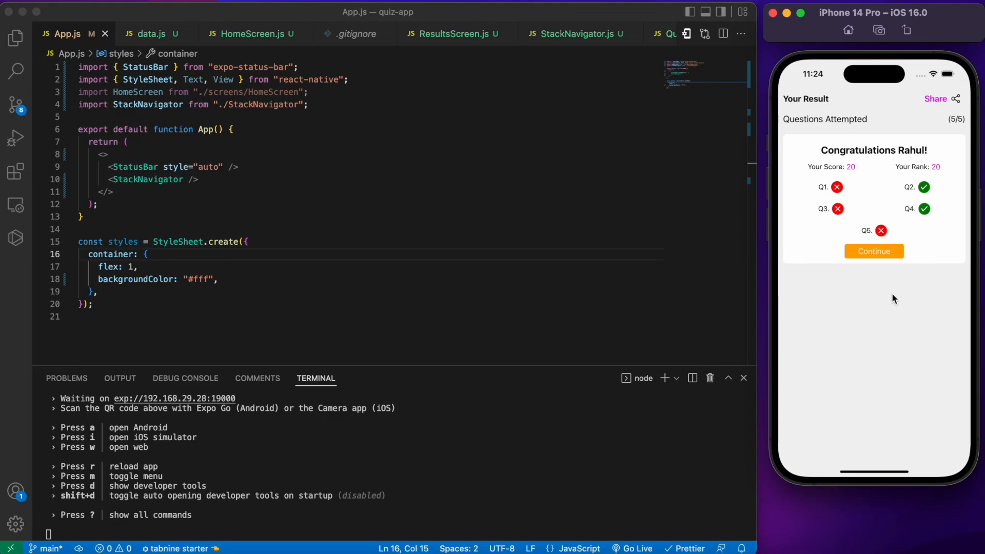